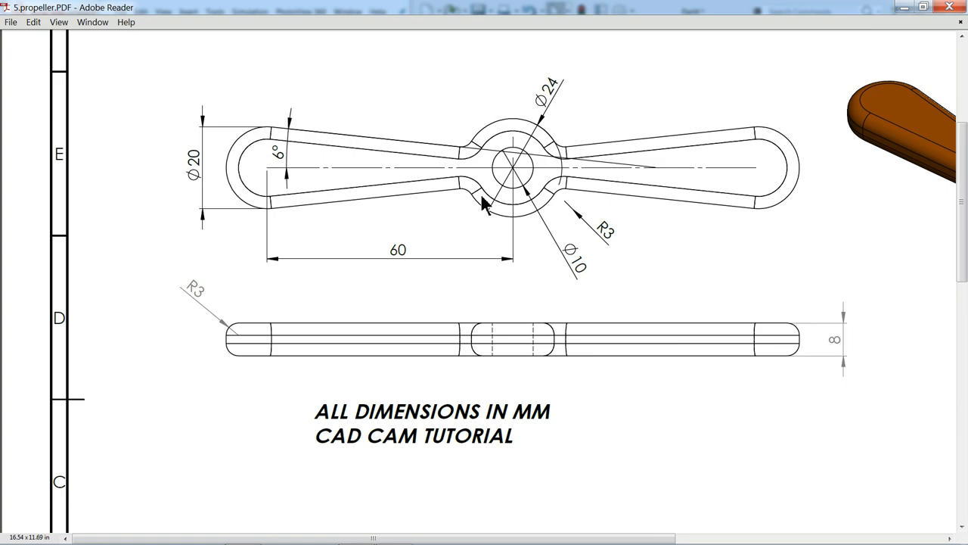
pyautogui.moveTo(501, 149)
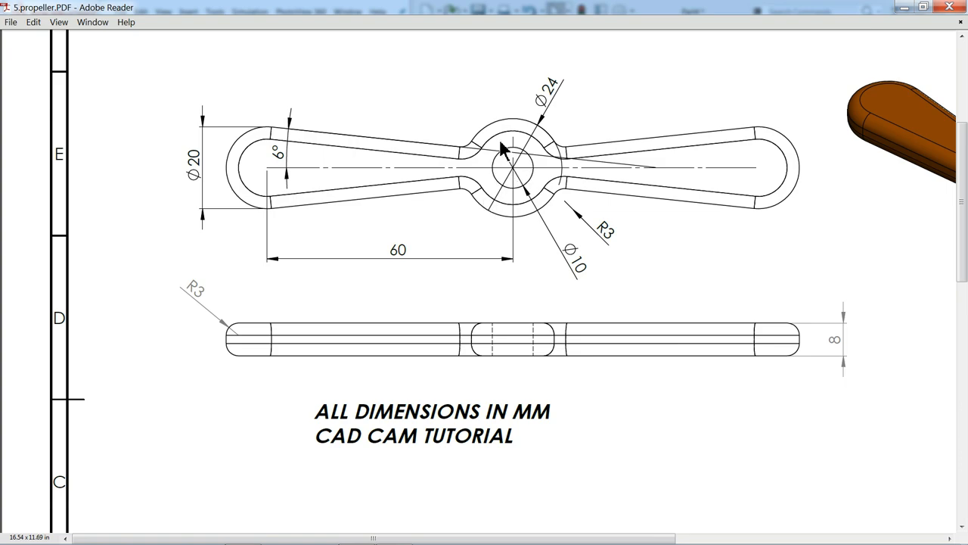
pyautogui.moveTo(465, 205)
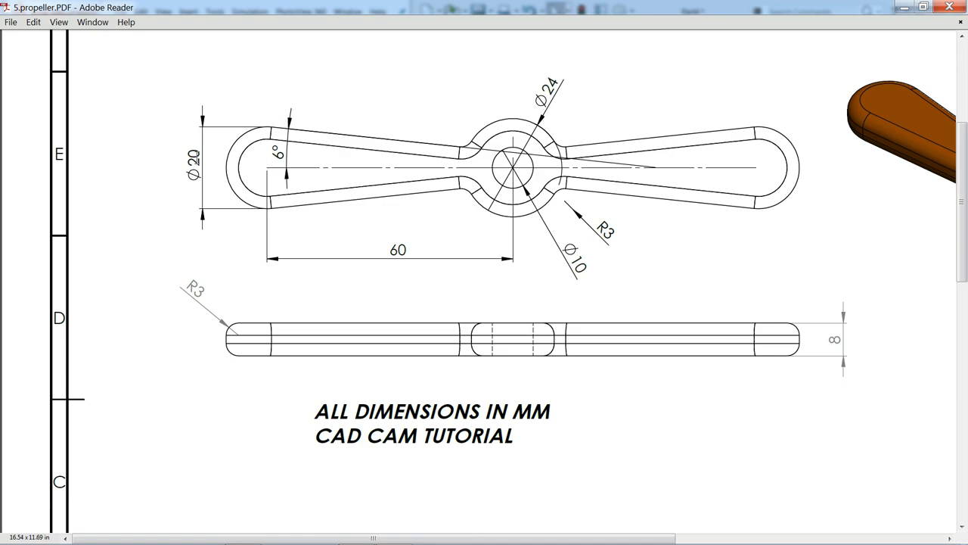
pyautogui.moveTo(195, 160)
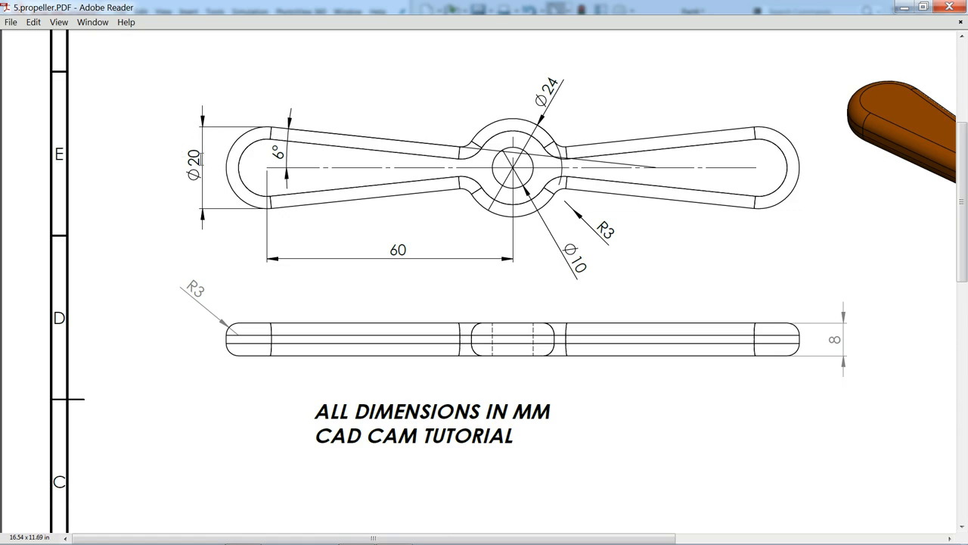
pyautogui.moveTo(475, 151)
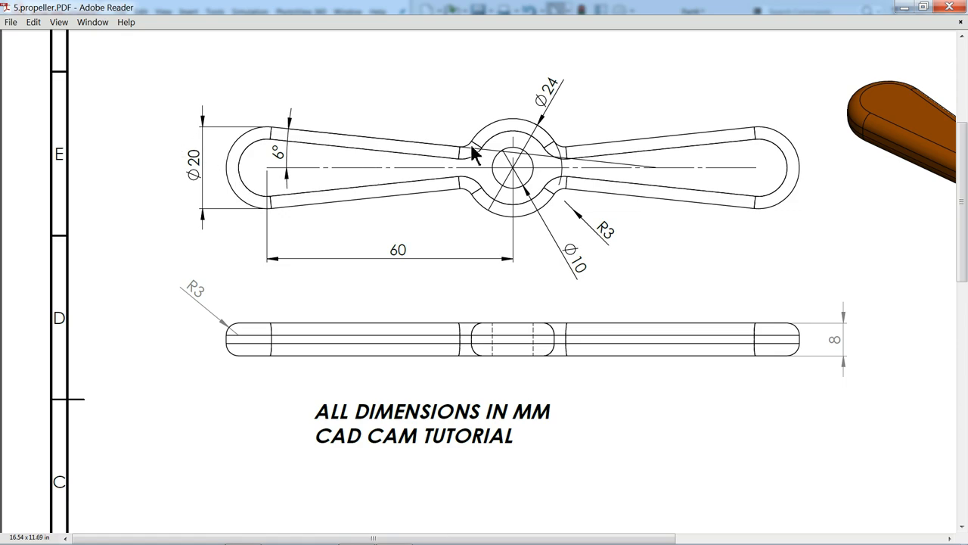
pyautogui.moveTo(376, 149)
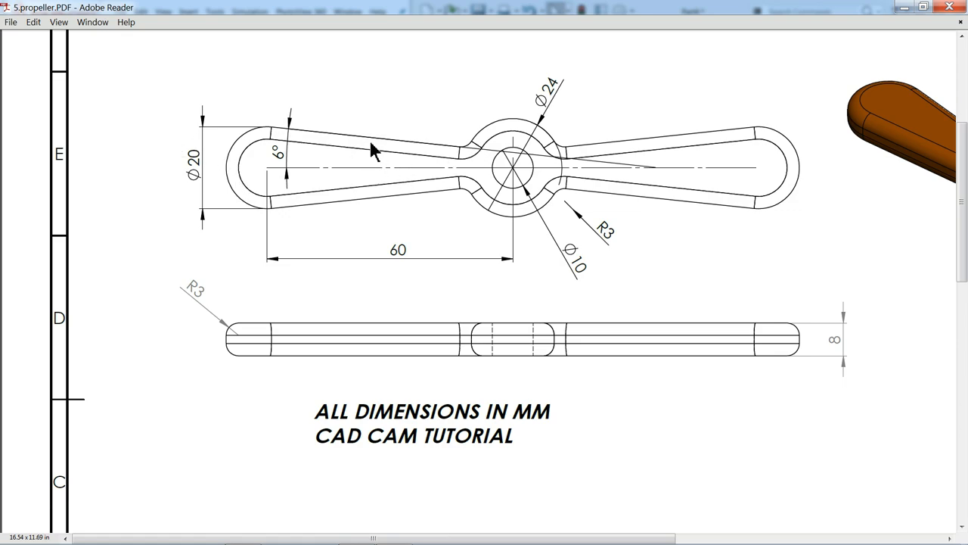
pyautogui.moveTo(500, 180)
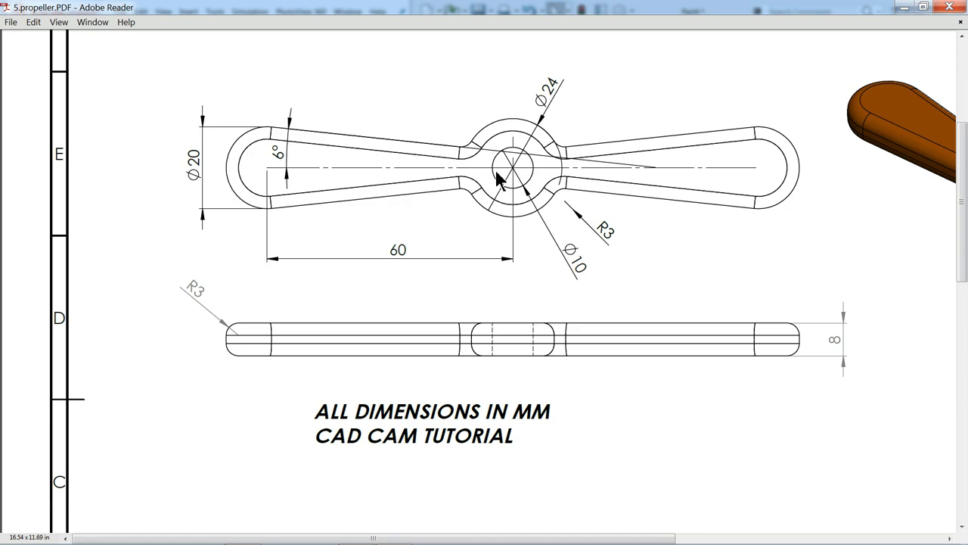
pyautogui.moveTo(504, 193)
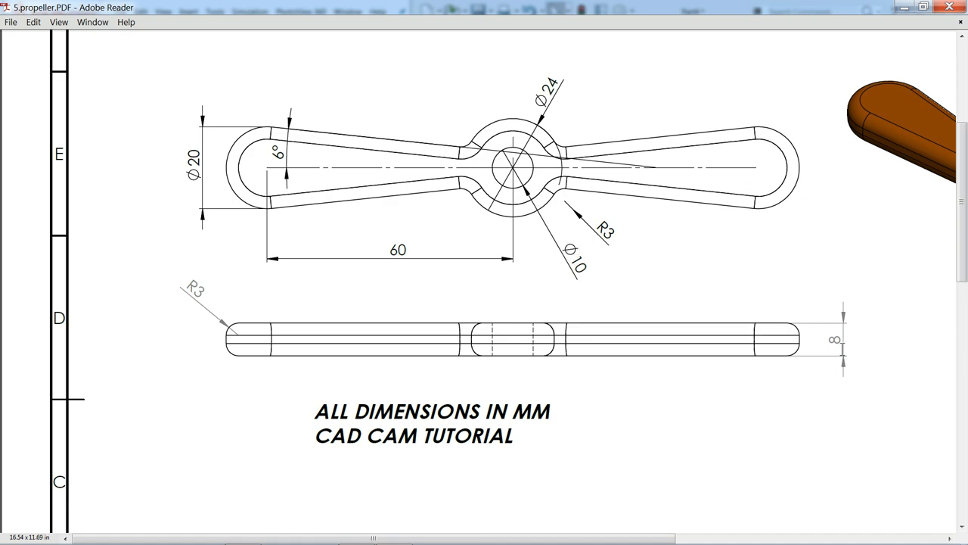
pyautogui.moveTo(448, 189)
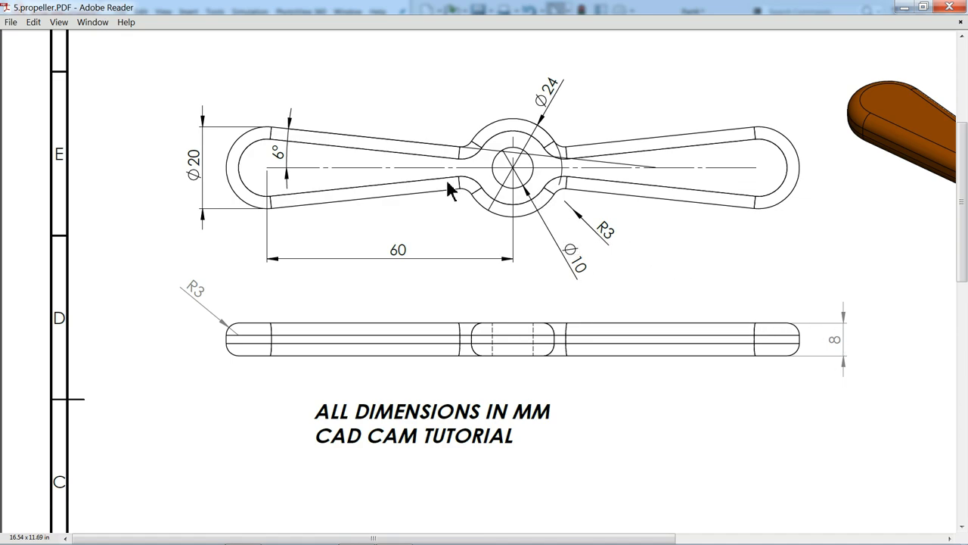
pyautogui.moveTo(466, 246)
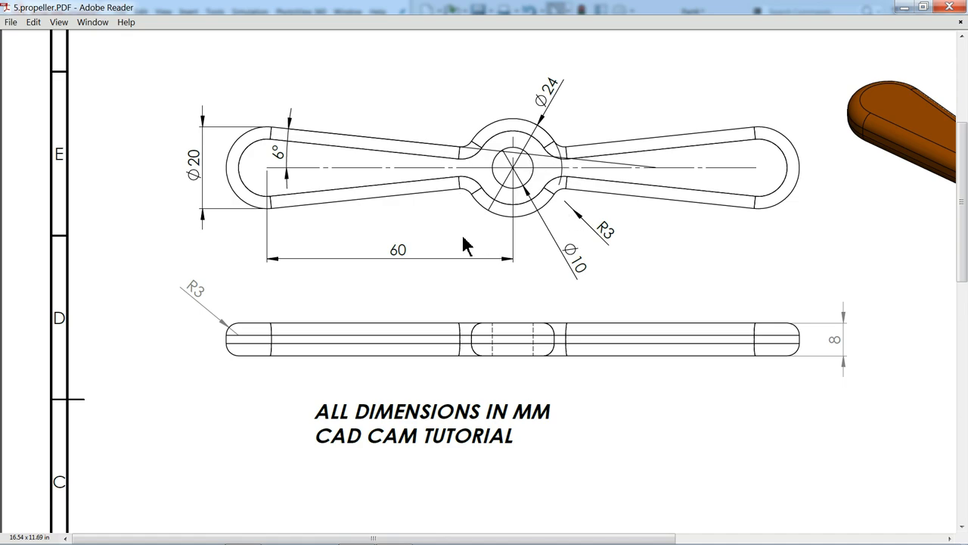
pyautogui.moveTo(912, 19)
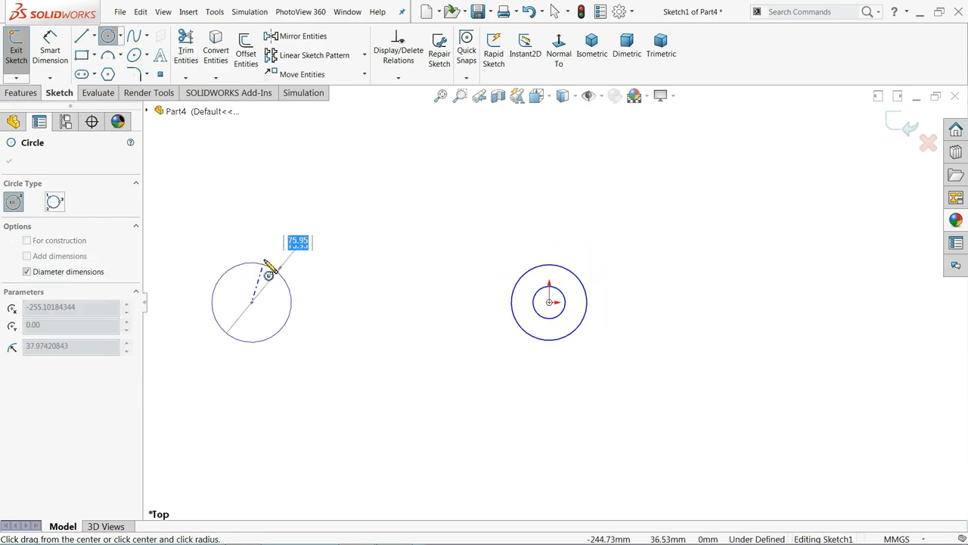
# - Size and place the blade-tip circle to the left of the origin
pyautogui.moveTo(271, 269); pyautogui.dragTo(264, 292)
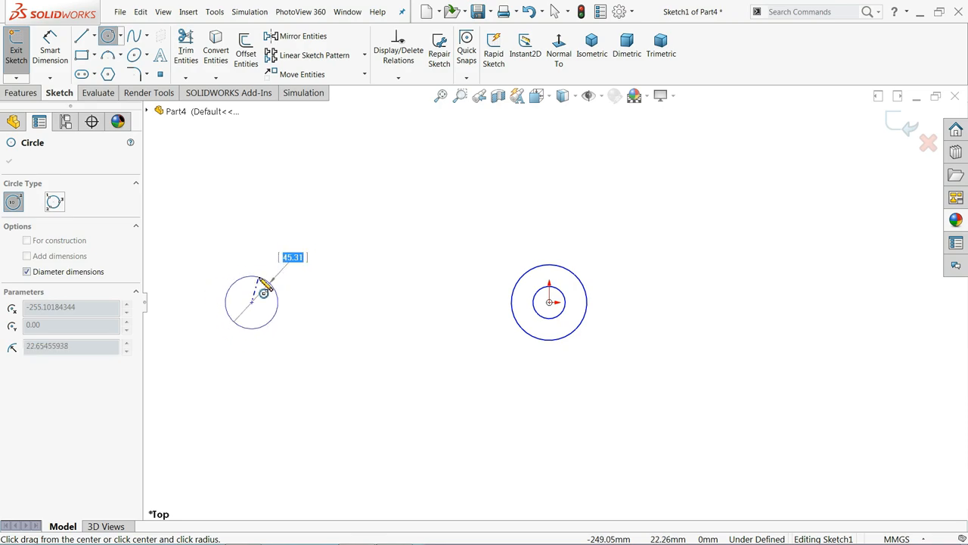
pyautogui.click(231, 308)
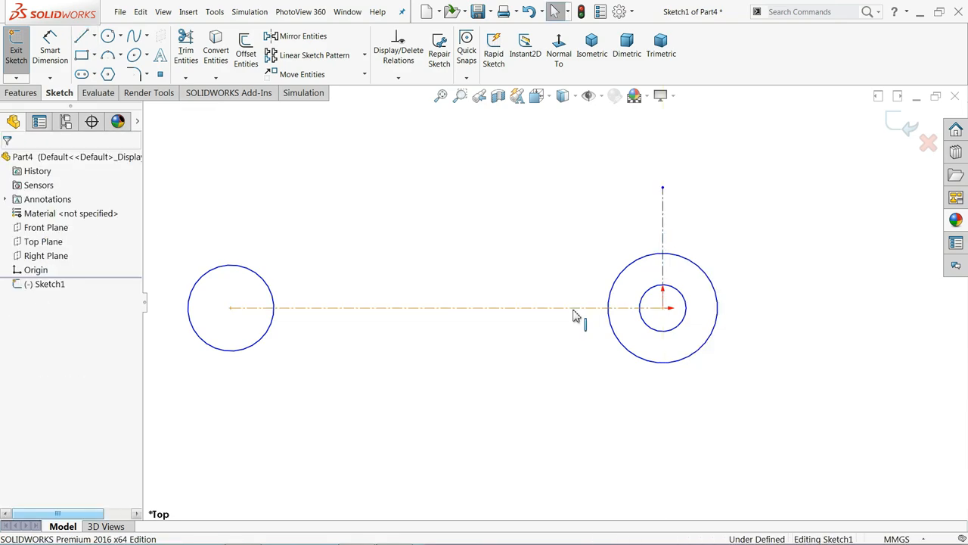
pyautogui.moveTo(318, 223)
pyautogui.write('20')
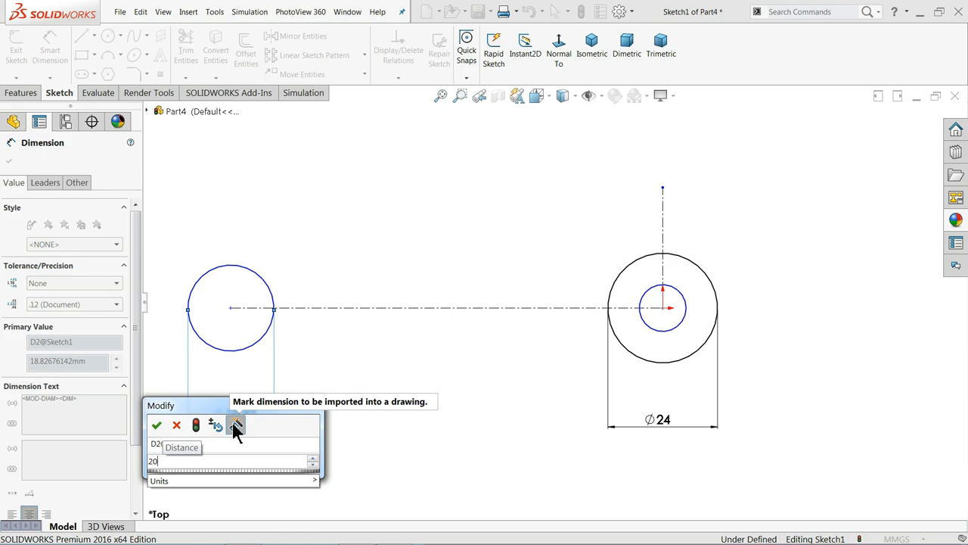
# - Dimension the left circle Ø20, the 60 mm centre distance, and the Ø10 hole
pyautogui.click(156, 425)
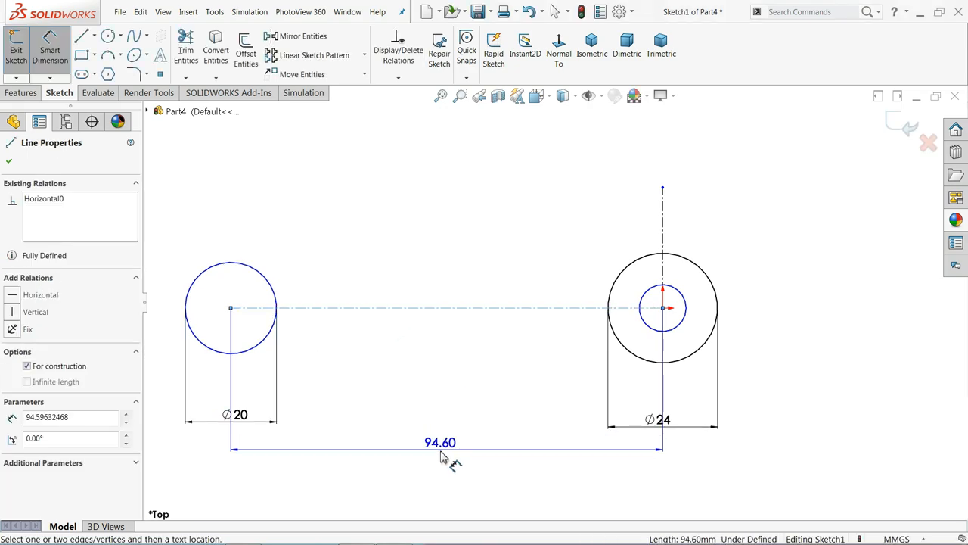
pyautogui.click(440, 443)
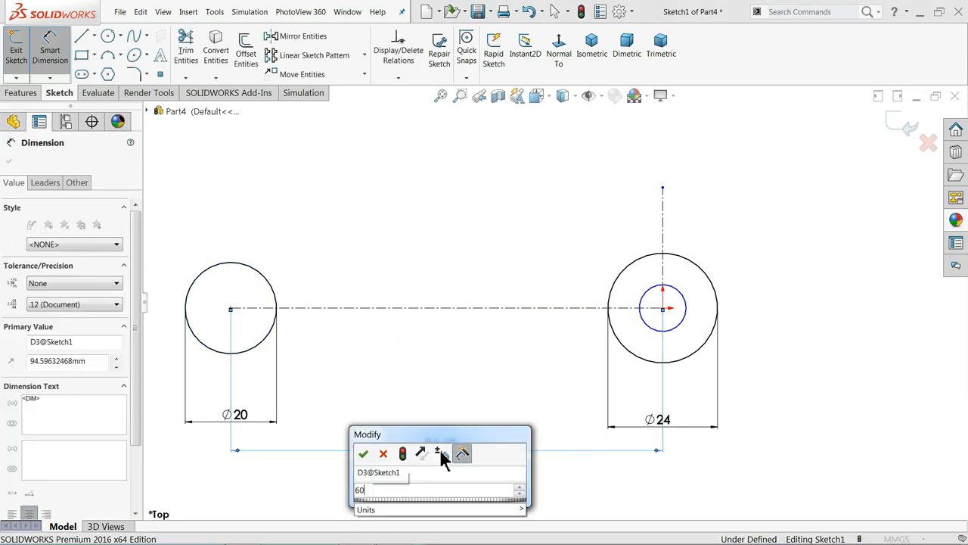
pyautogui.click(363, 453)
pyautogui.write('10')
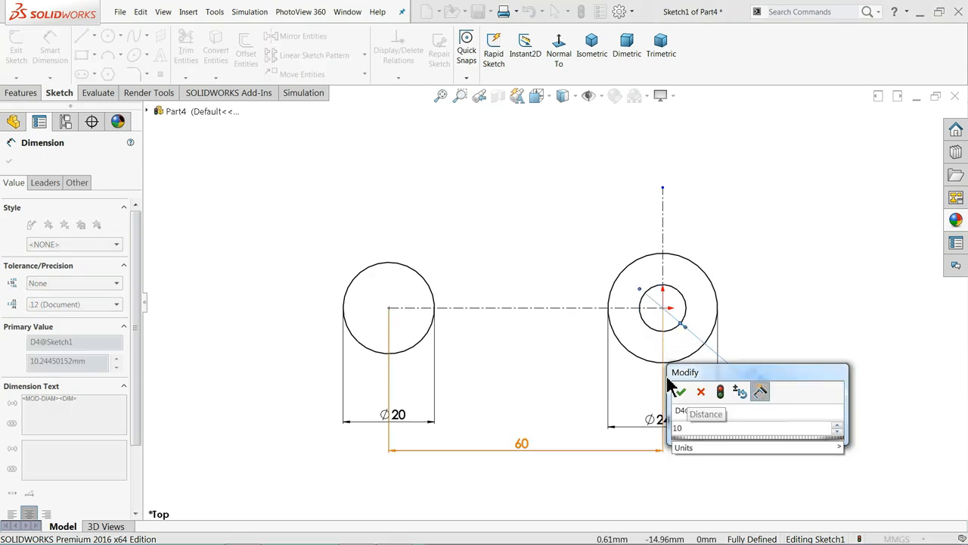
pyautogui.click(679, 391)
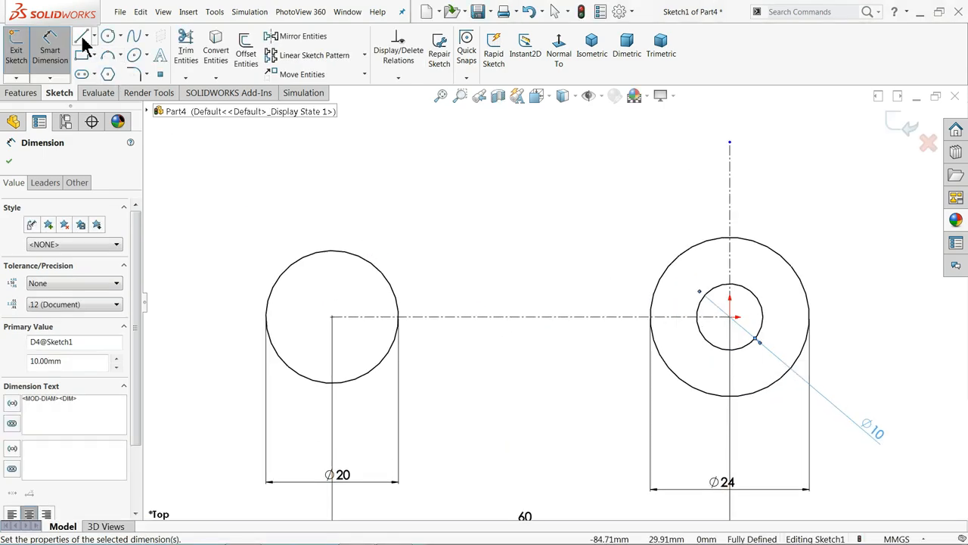
# - Draw the tapered blade line and make its end coincident with the hub circle
pyautogui.click(82, 36)
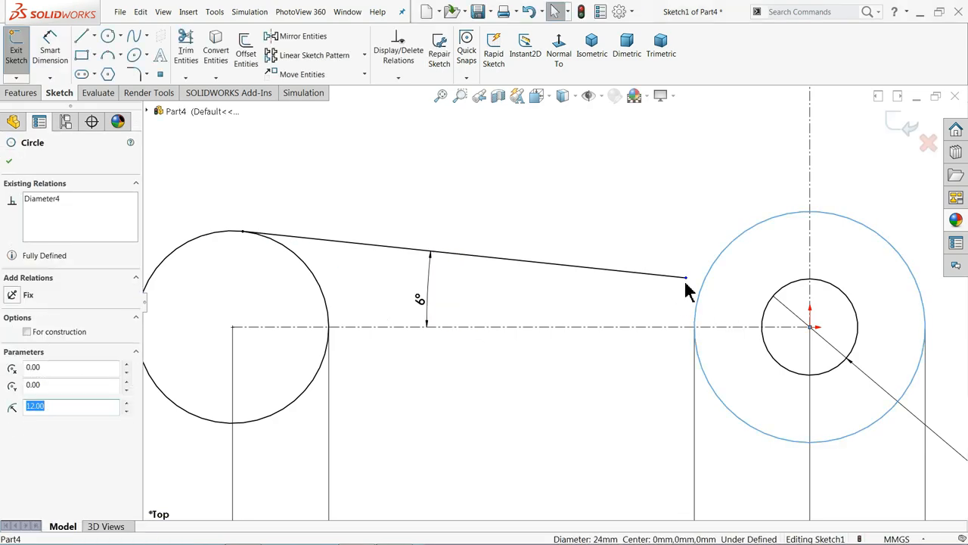
pyautogui.click(686, 280)
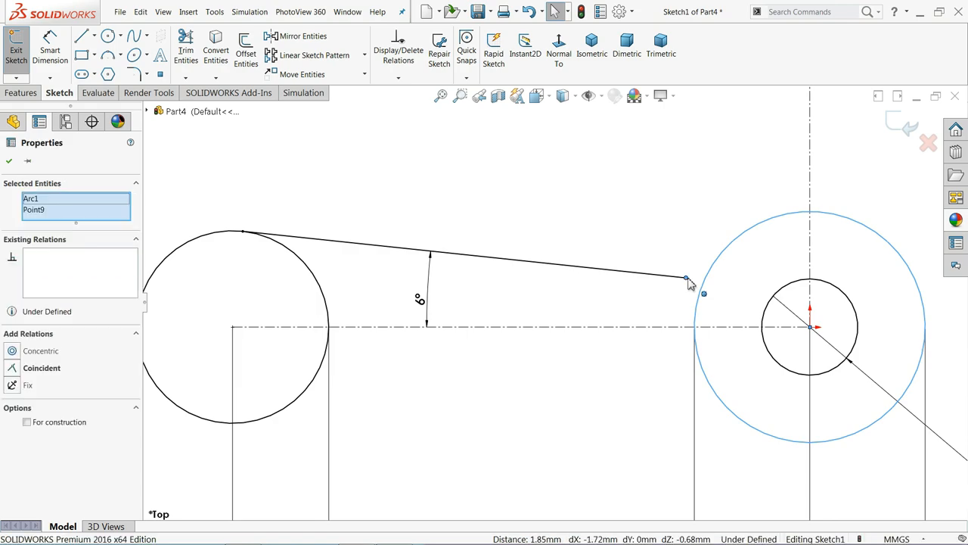
pyautogui.click(41, 368)
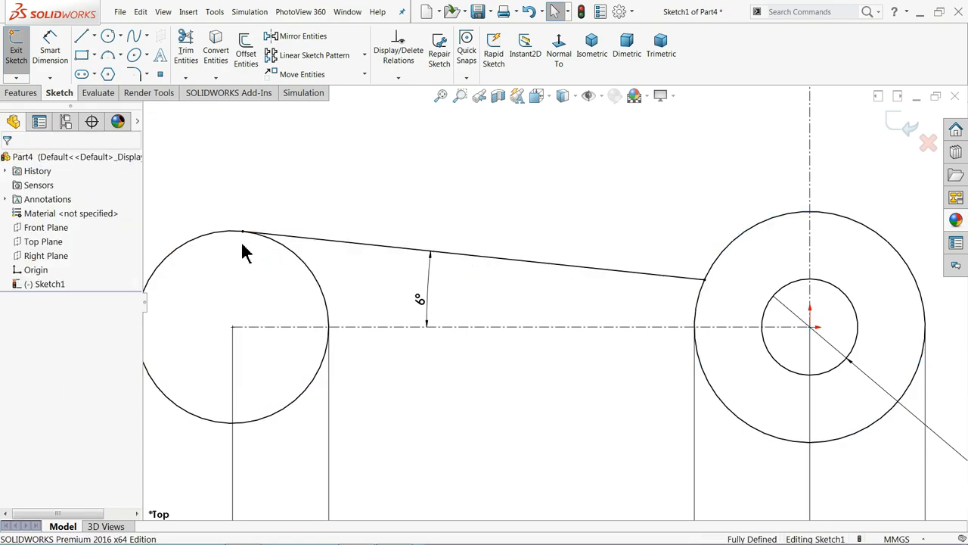
pyautogui.click(242, 227)
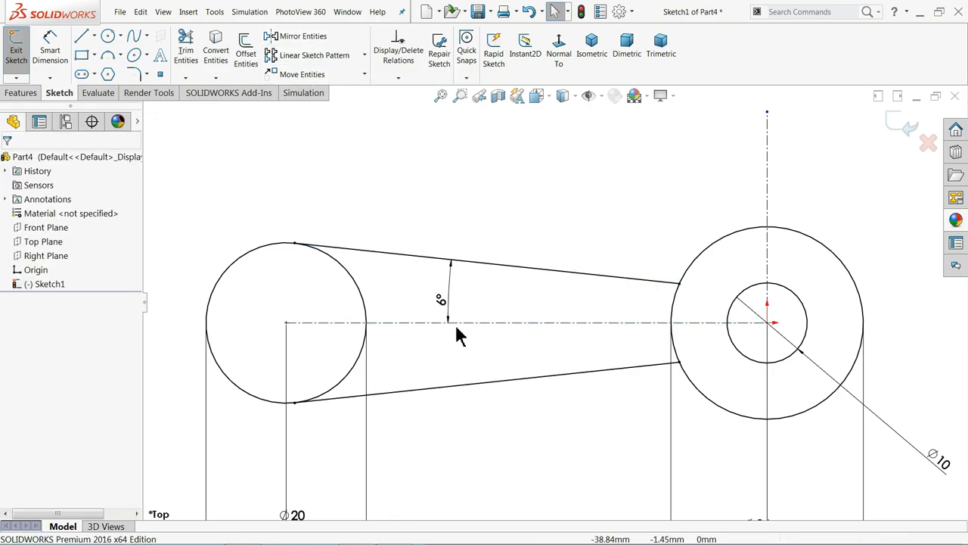
pyautogui.moveTo(484, 225)
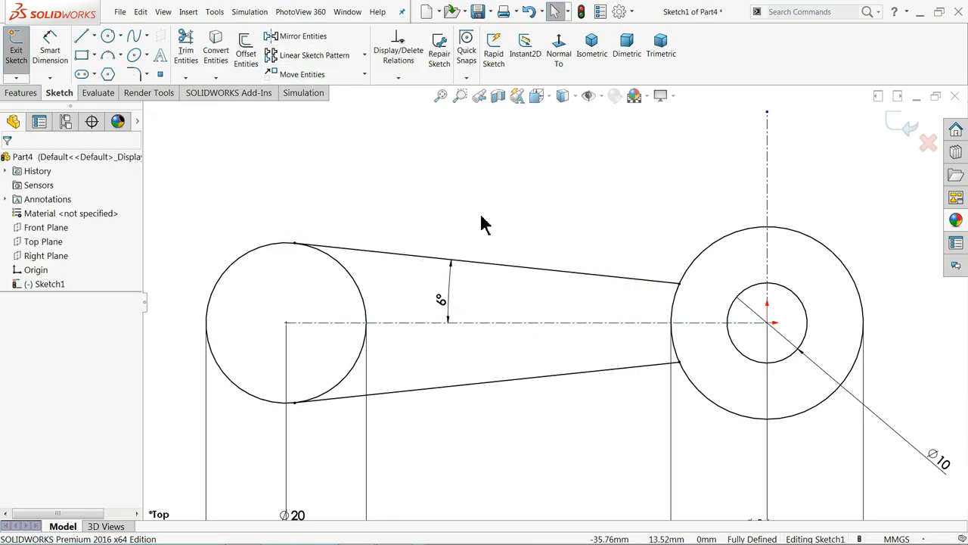
# - Mirror the blade lines and left circle across the vertical centerline
pyautogui.click(302, 35)
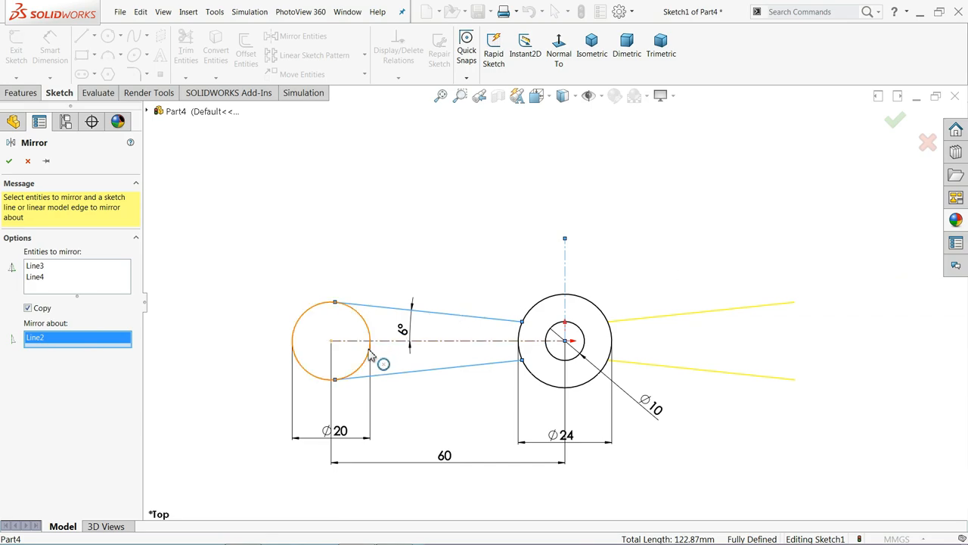
pyautogui.moveTo(378, 371)
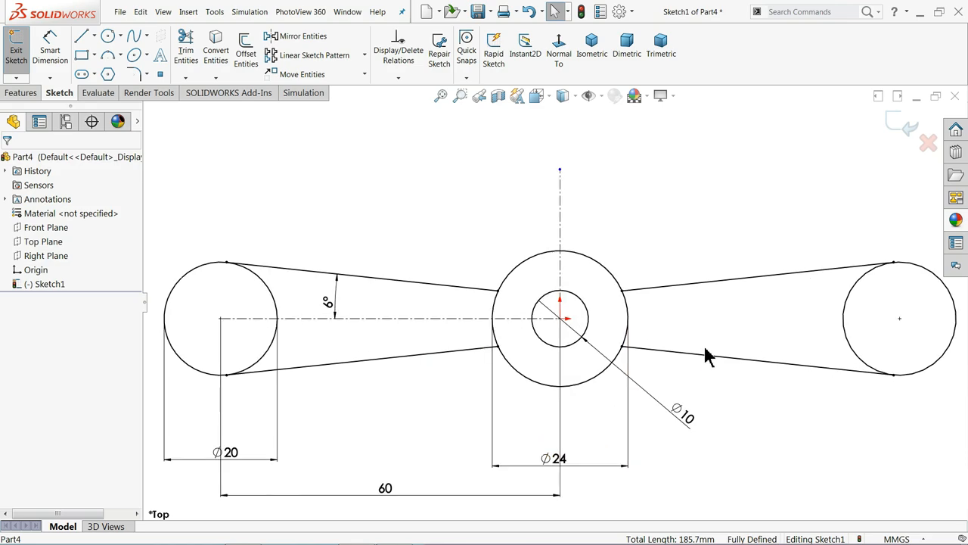
pyautogui.moveTo(341, 206)
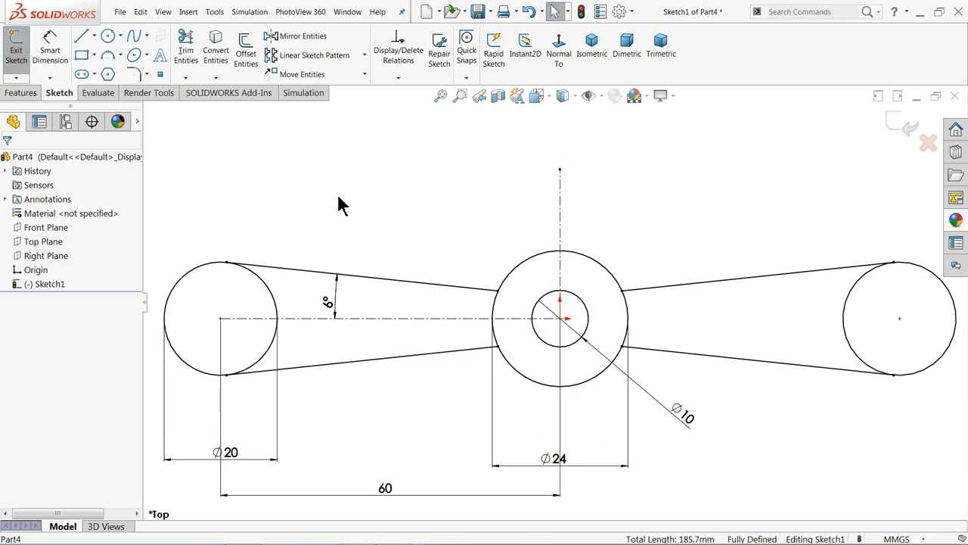
# - Start Trim Entities to remove the overlapping inner circle arcs
pyautogui.click(185, 49)
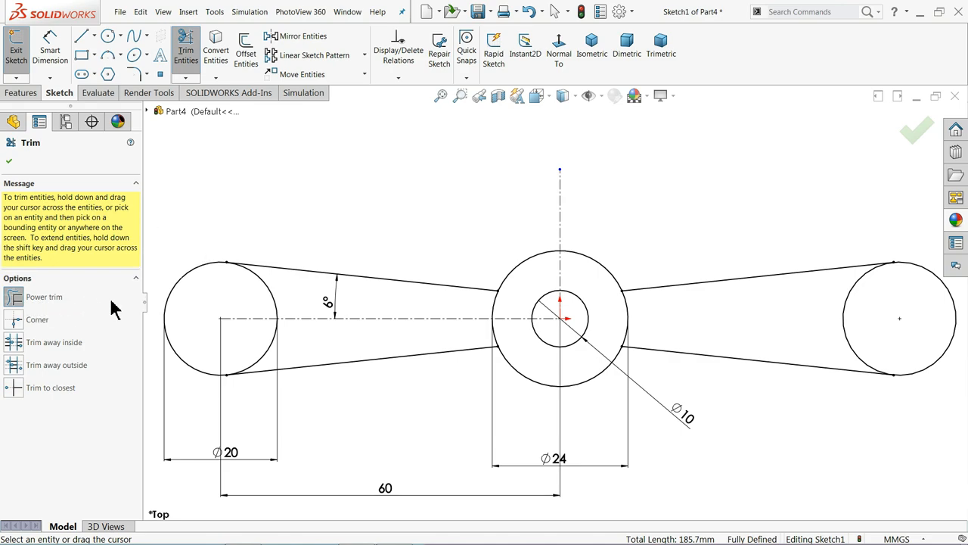
pyautogui.moveTo(159, 303)
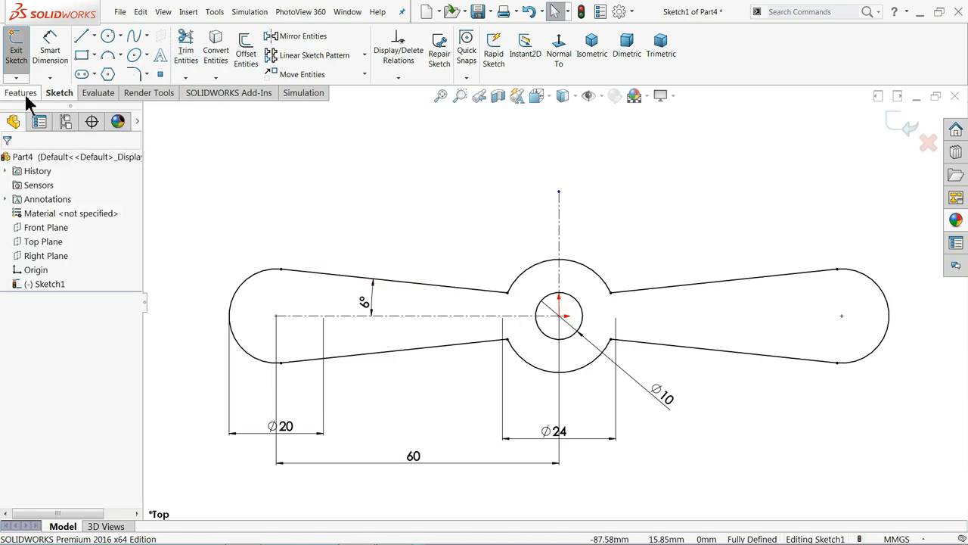
# - Extrude the trimmed propeller sketch mid-plane to 8.00 mm as Boss-Extrude1
pyautogui.click(21, 92)
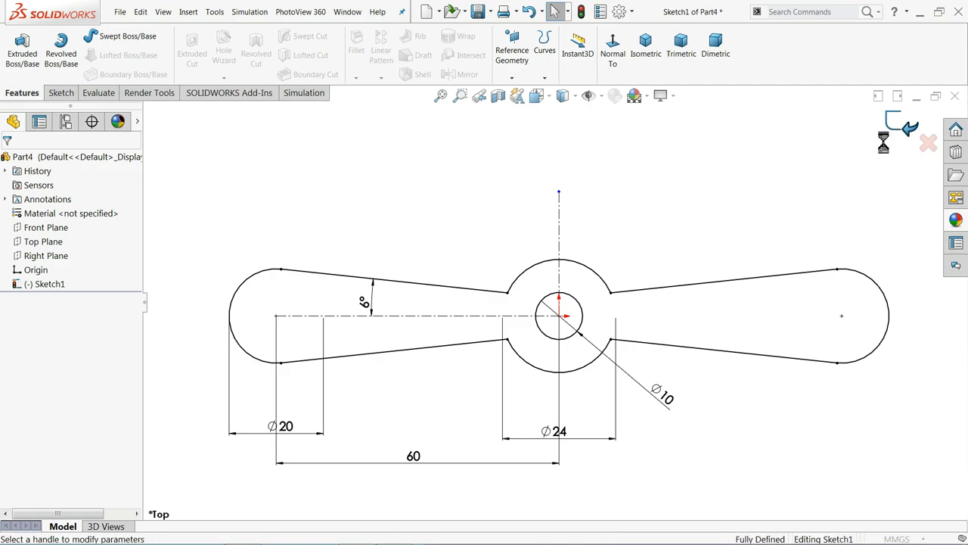
pyautogui.click(22, 45)
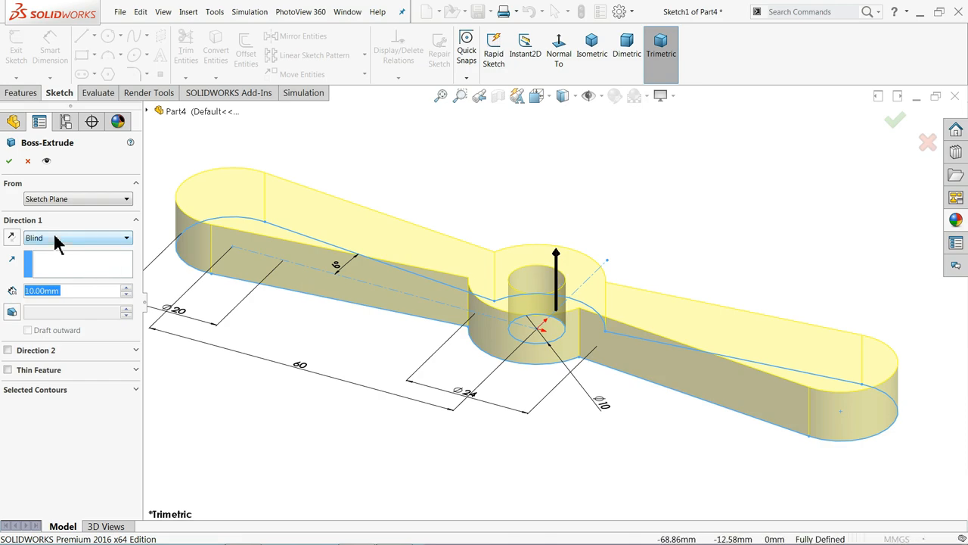
pyautogui.click(75, 235)
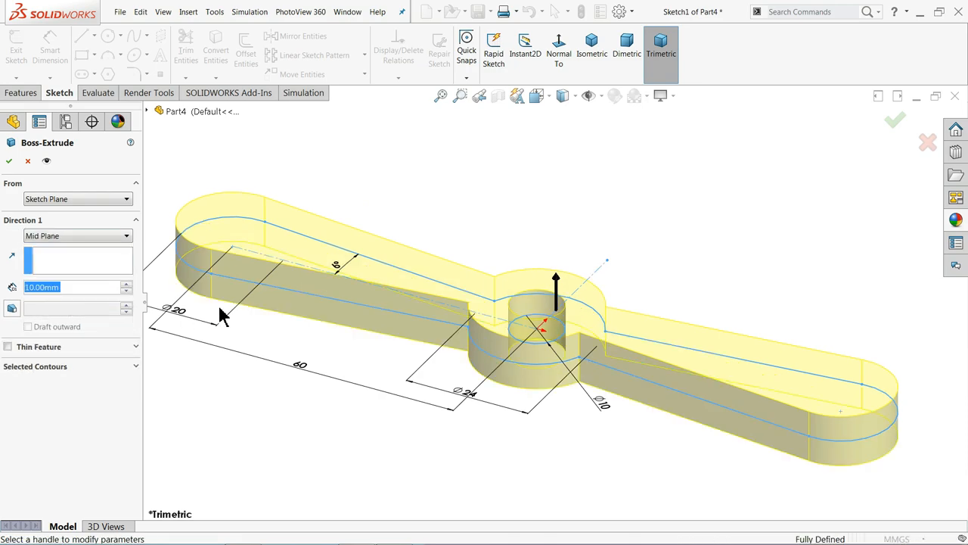
pyautogui.moveTo(371, 301)
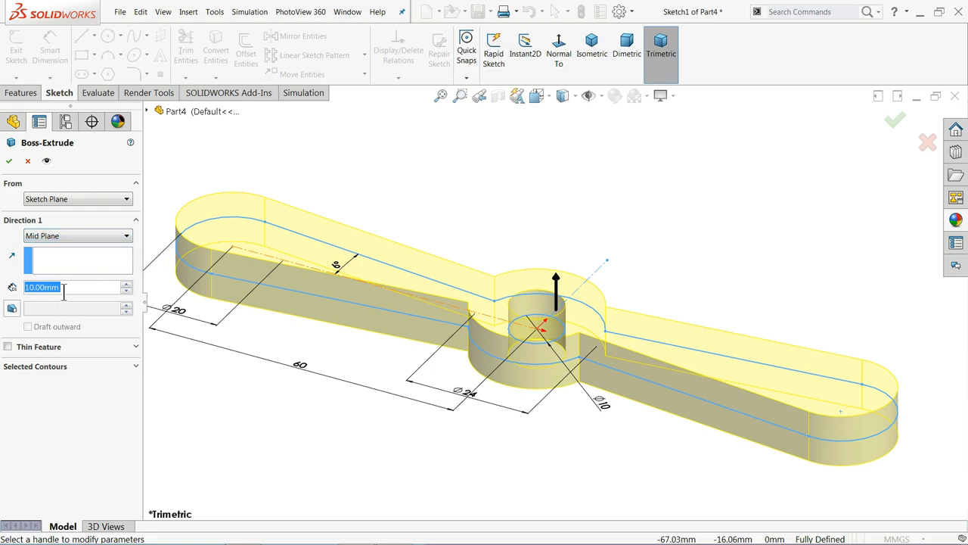
pyautogui.write('8.00mm')
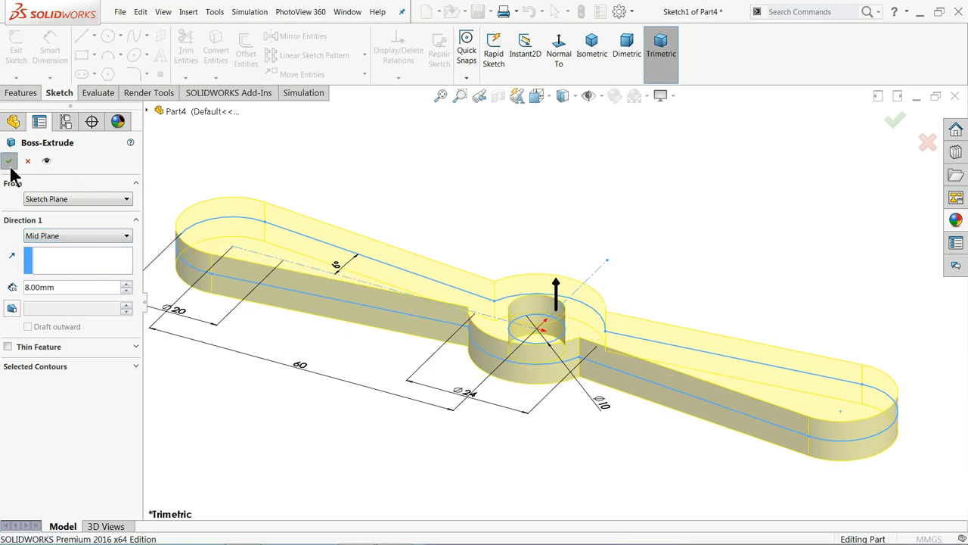
pyautogui.click(9, 162)
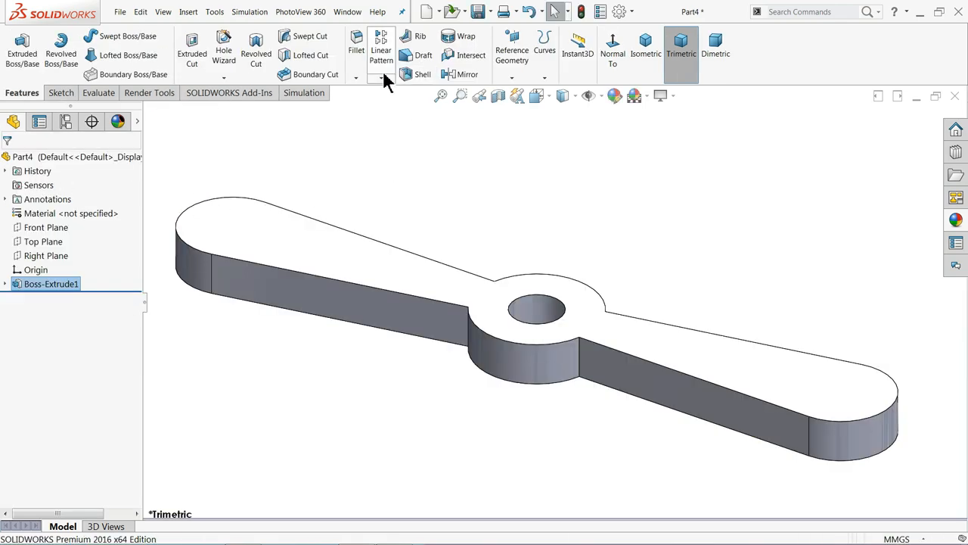
# - Fillet the four blade-to-hub vertical edges with a 3.00 mm radius
pyautogui.click(356, 46)
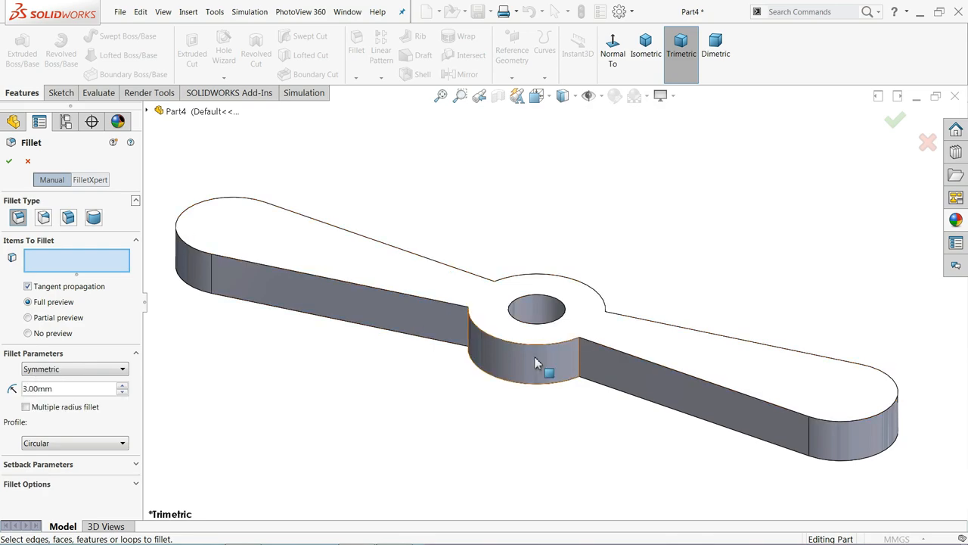
pyautogui.click(579, 360)
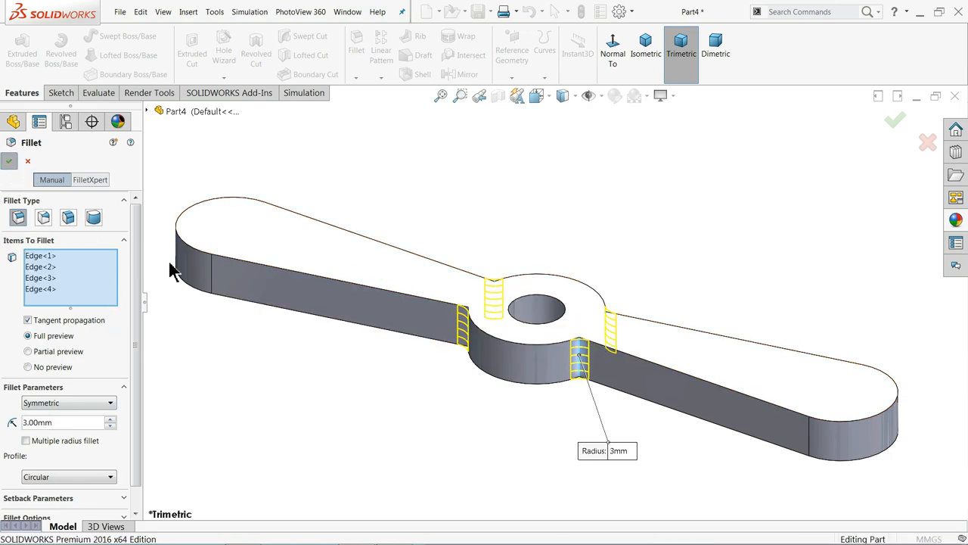
pyautogui.click(895, 120)
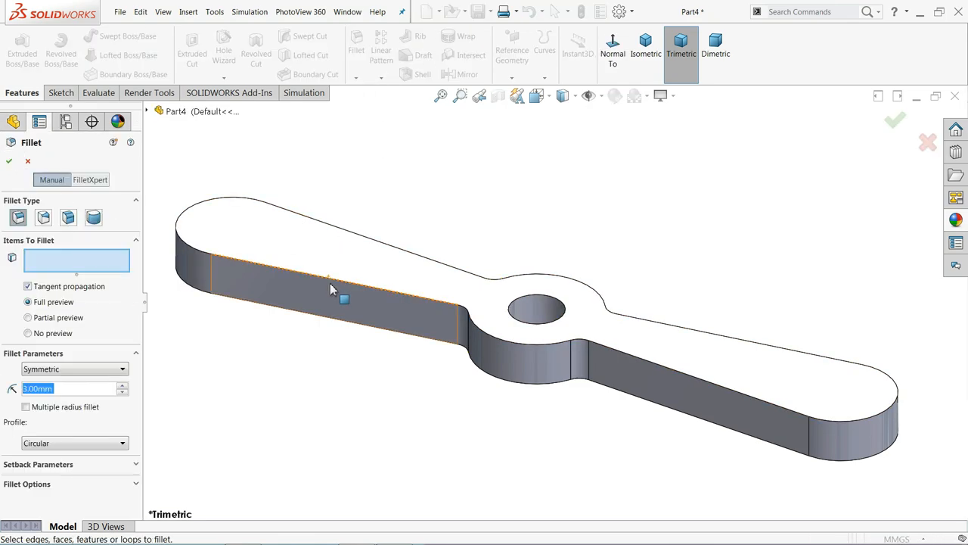
# - Add a 3.00 mm tangent-propagated fillet to the top and bottom outline edges
pyautogui.click(333, 276)
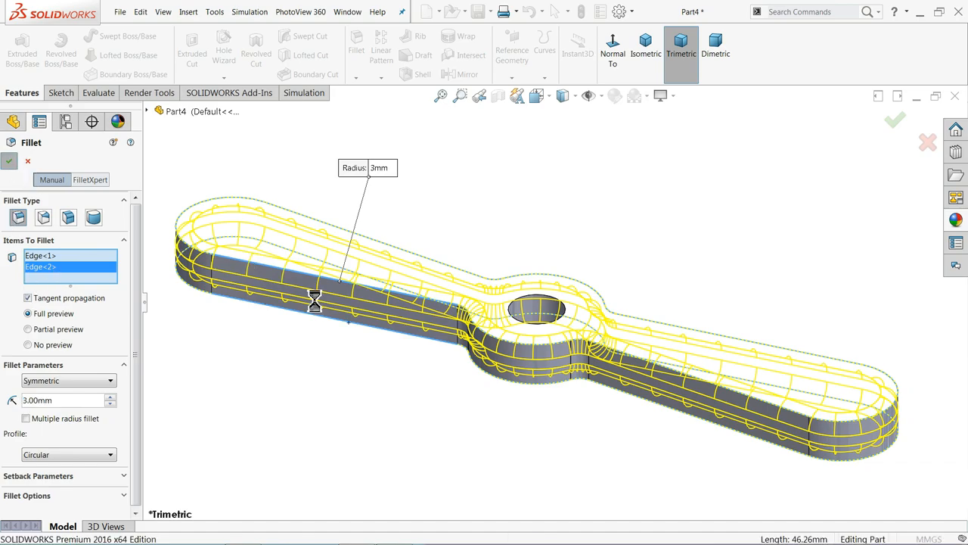
pyautogui.click(895, 120)
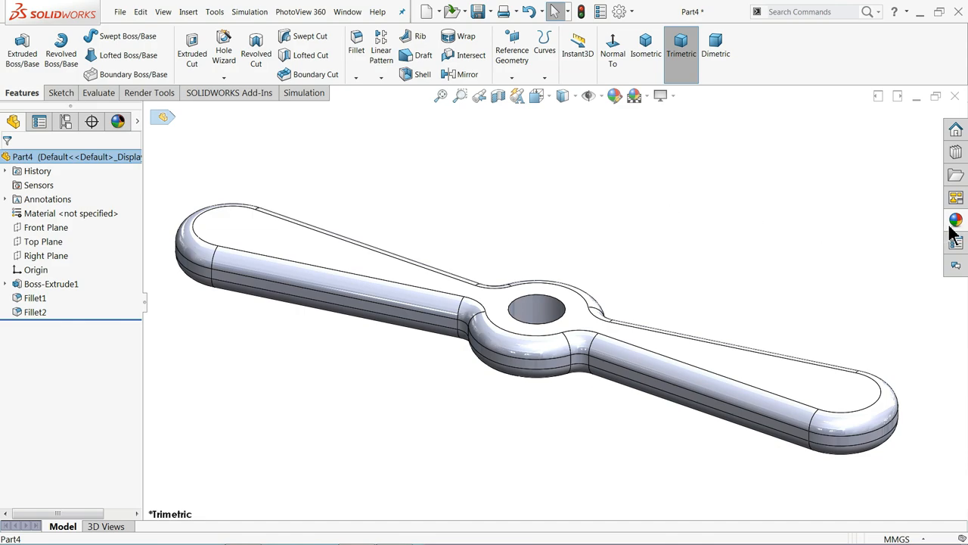
# - Apply a Plastic Low Gloss appearance to the part and recolour it orange
pyautogui.click(956, 220)
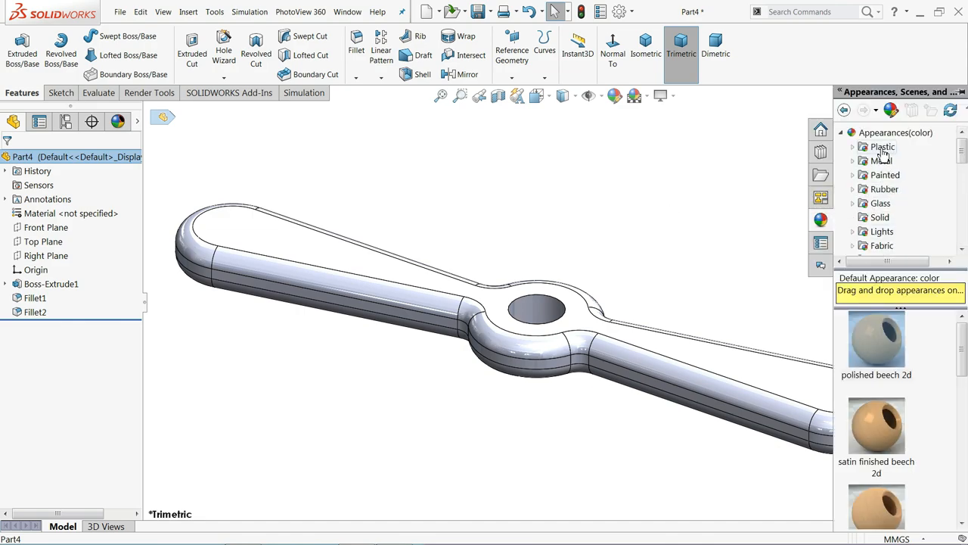
pyautogui.moveTo(882, 147)
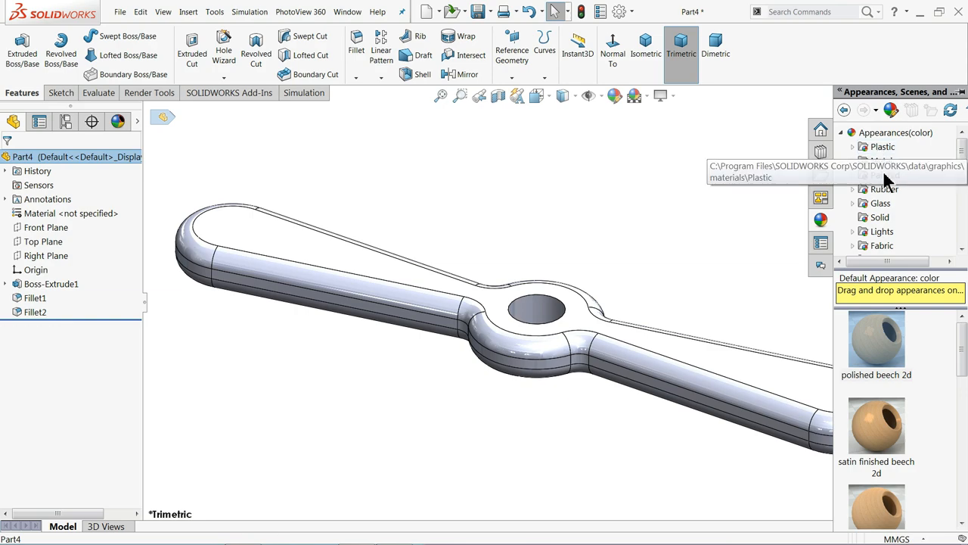
pyautogui.click(852, 146)
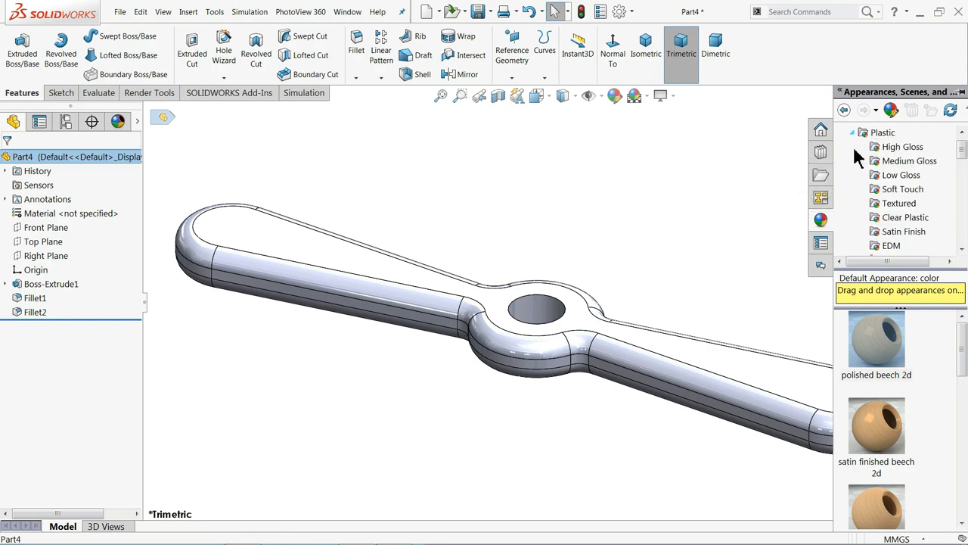
pyautogui.click(902, 146)
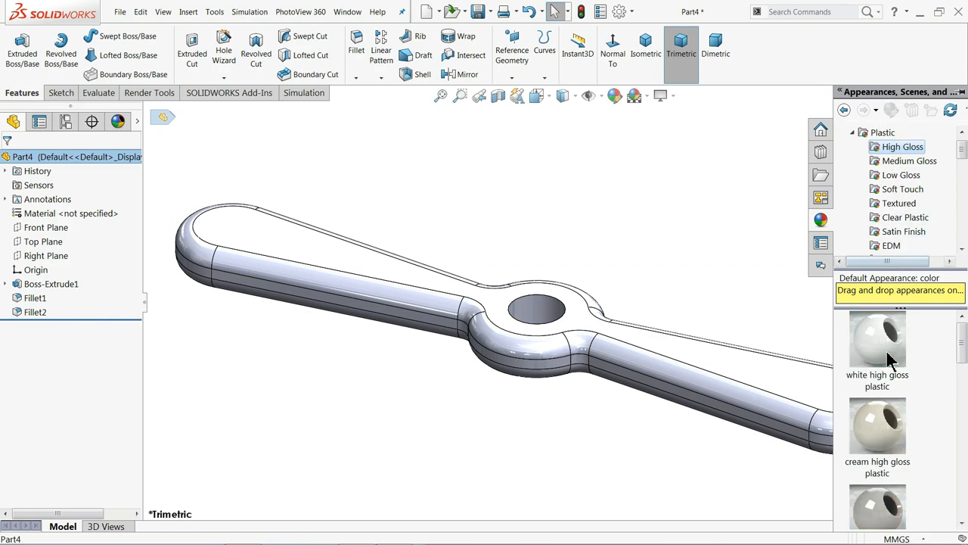
pyautogui.moveTo(909, 160)
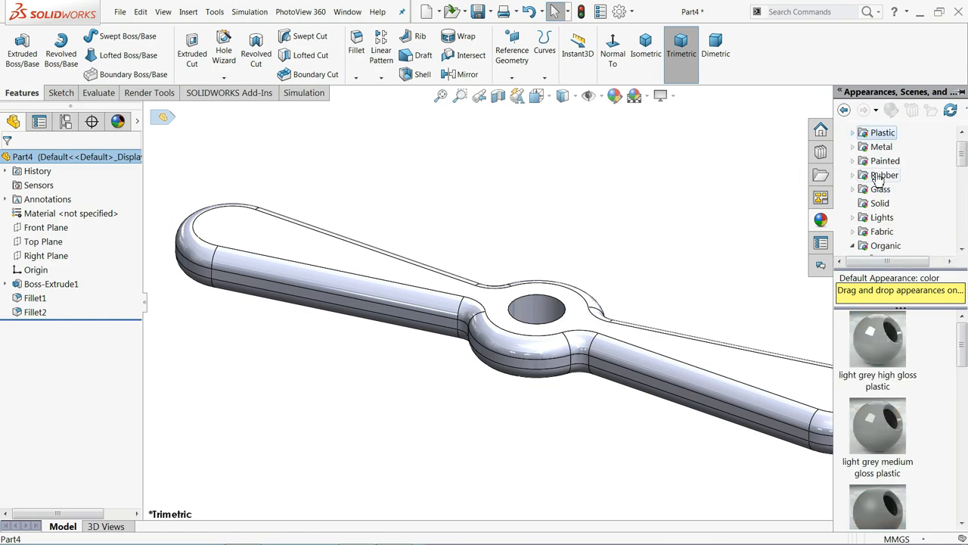
pyautogui.click(882, 132)
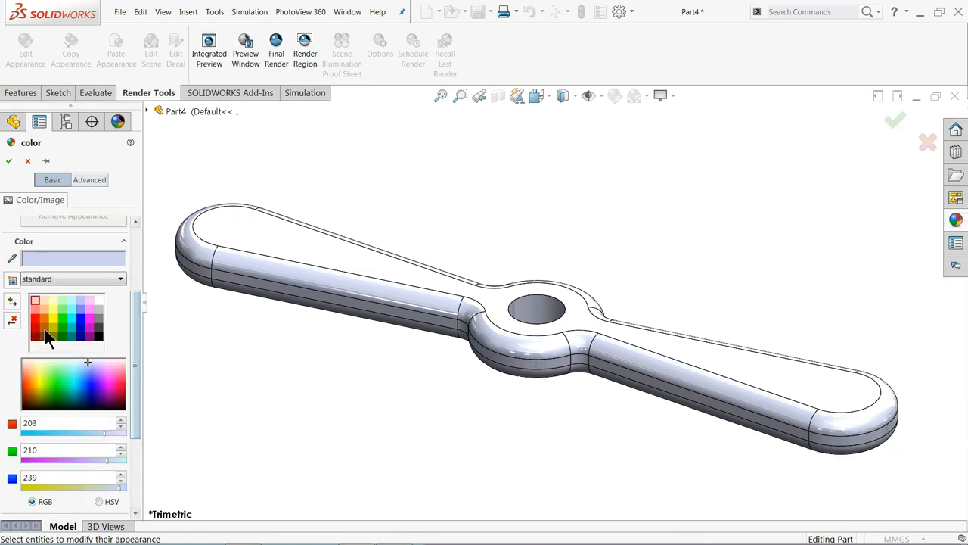
pyautogui.click(47, 339)
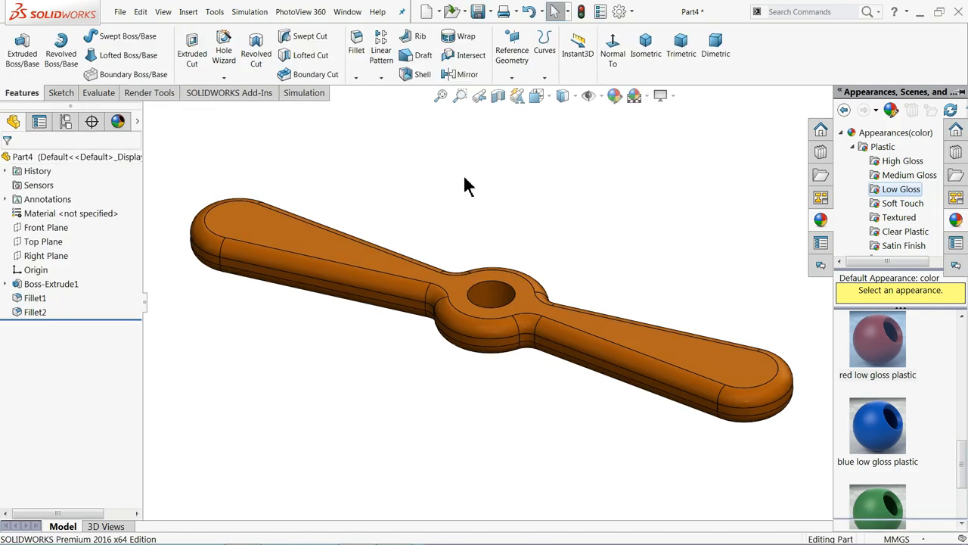
# - Save As '5.Propeller' alongside the other Wooden toy Plane parts
pyautogui.click(479, 10)
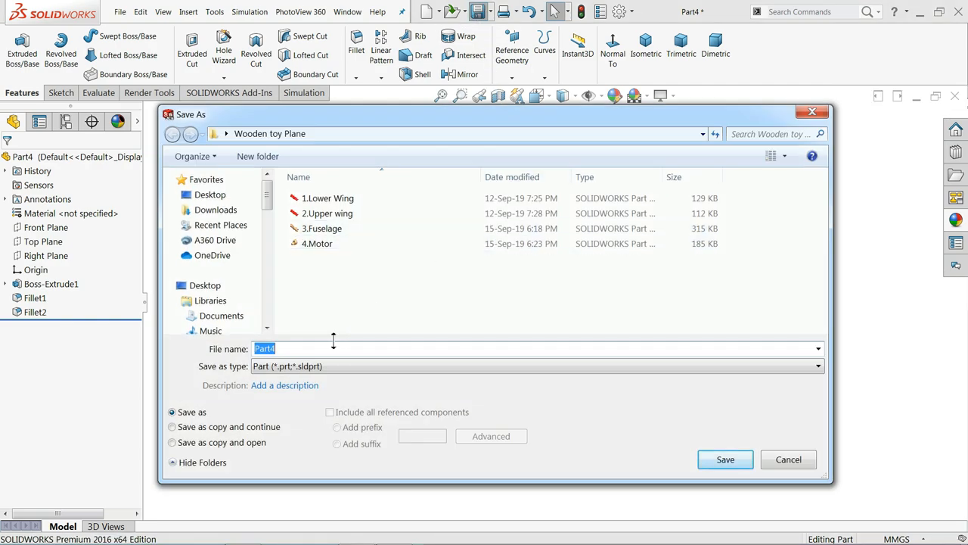
pyautogui.write('5.Propel')
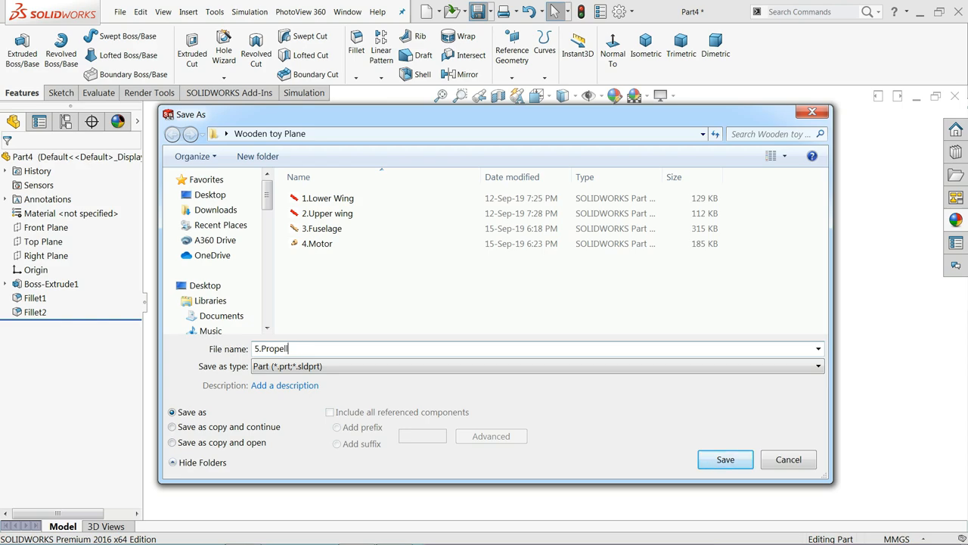
pyautogui.write('er')
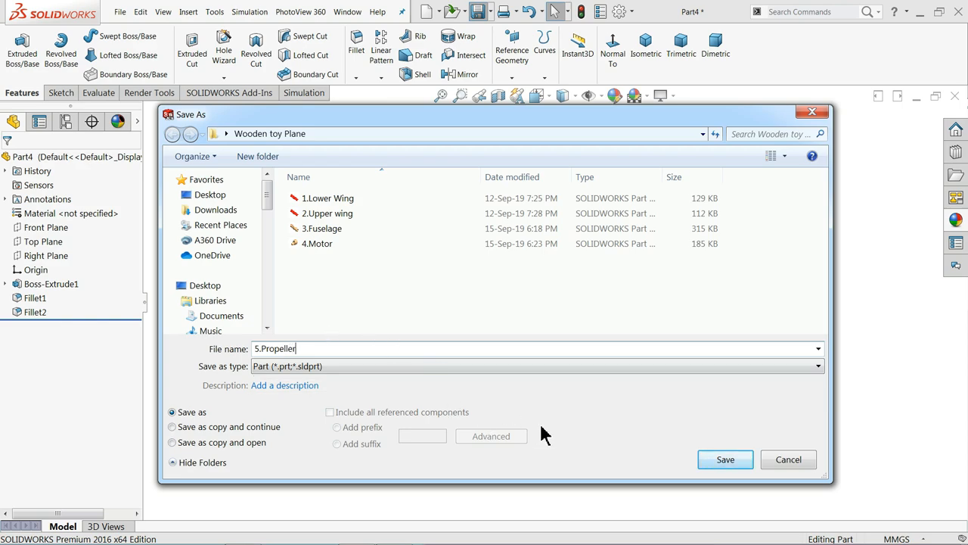
pyautogui.click(724, 459)
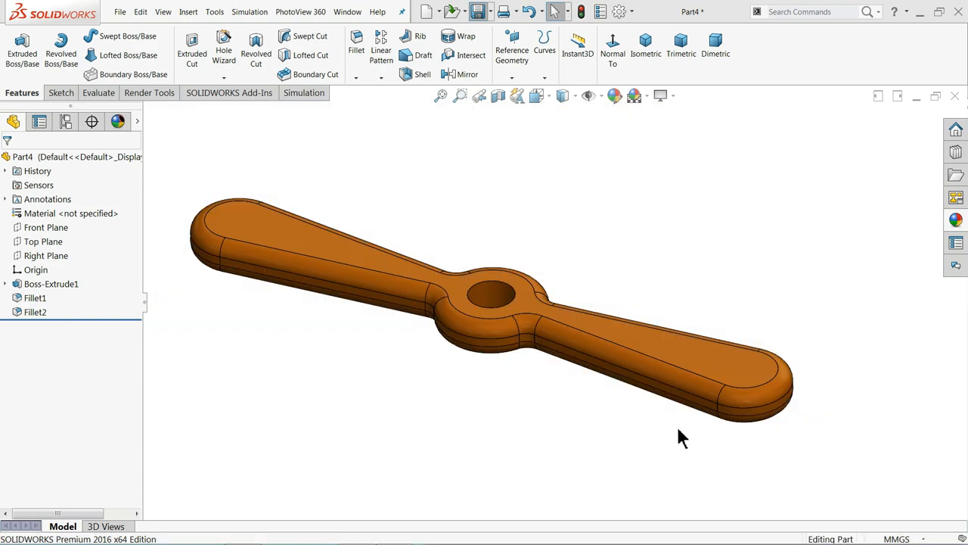